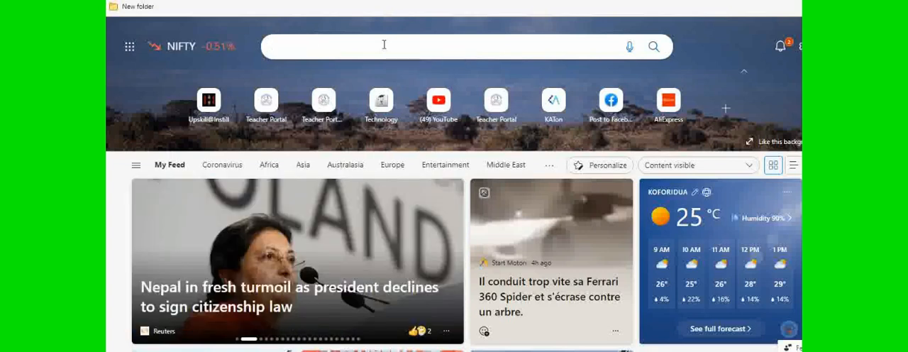
- Search Bing for 'ndc membership card' and open the NDC - ID CARDS site
{"action": "type", "text": "NDC"}
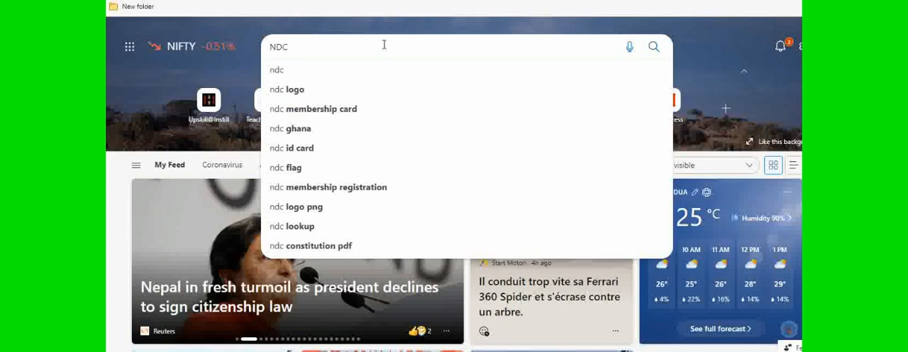
{"action": "mouse_move", "coordinate": [305, 109]}
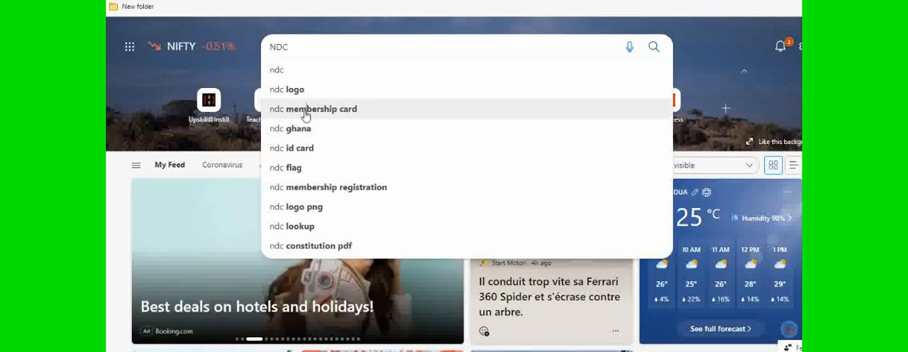
{"action": "left_click", "coordinate": [314, 108]}
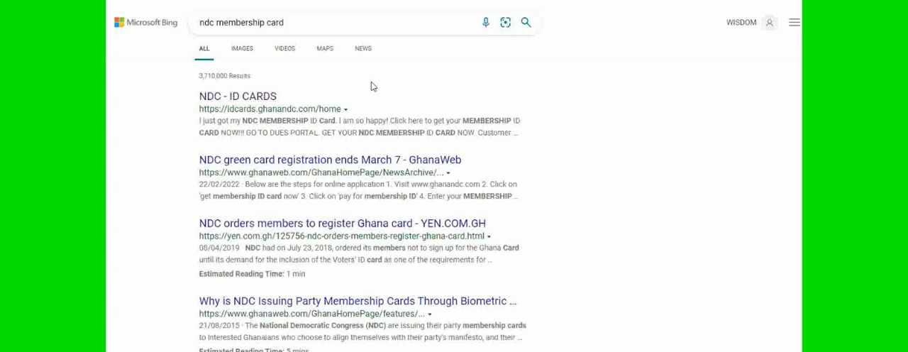
{"action": "mouse_move", "coordinate": [241, 106]}
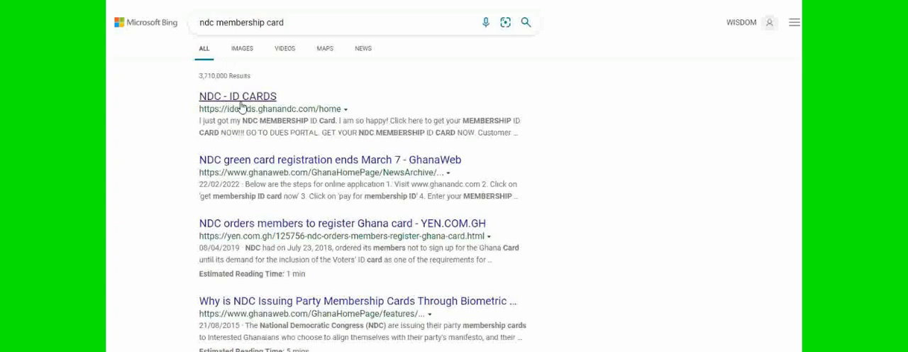
{"action": "left_click", "coordinate": [237, 96]}
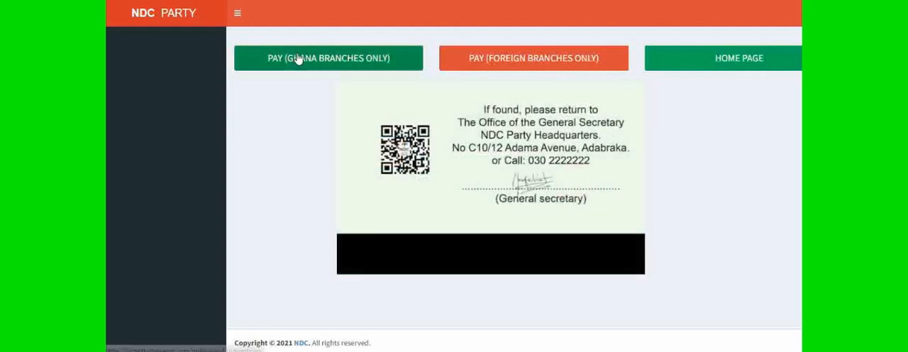
{"action": "left_click", "coordinate": [327, 58]}
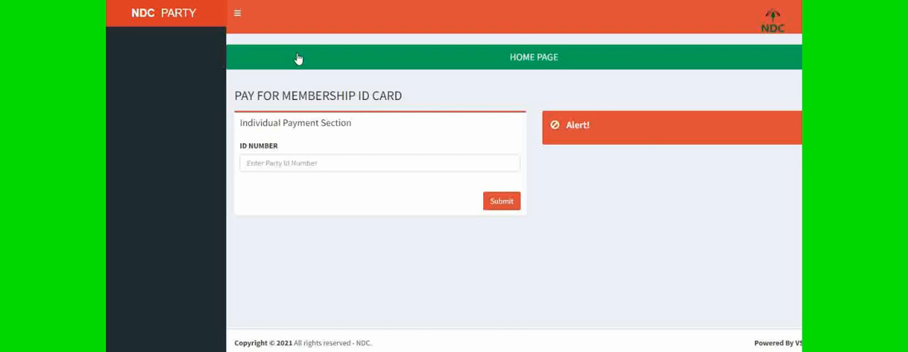
{"action": "mouse_move", "coordinate": [306, 140]}
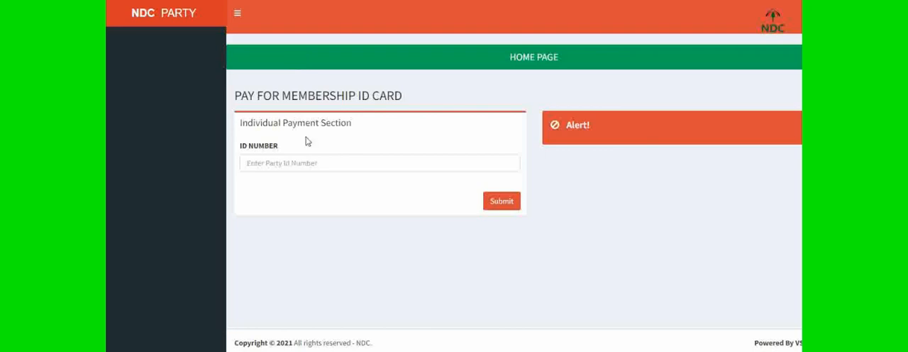
{"action": "mouse_move", "coordinate": [296, 163]}
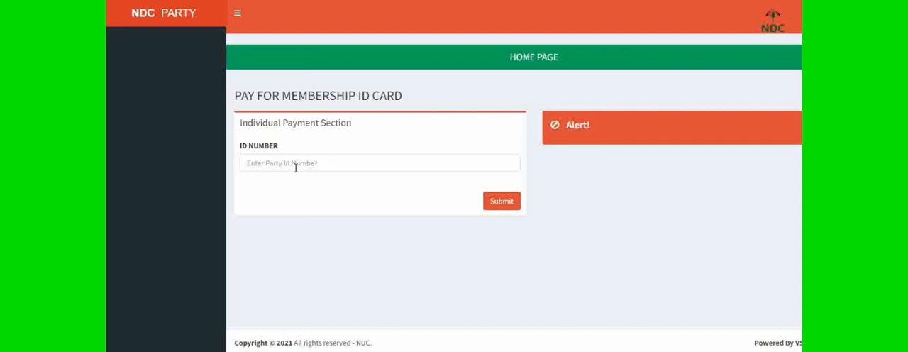
{"action": "left_click", "coordinate": [379, 162]}
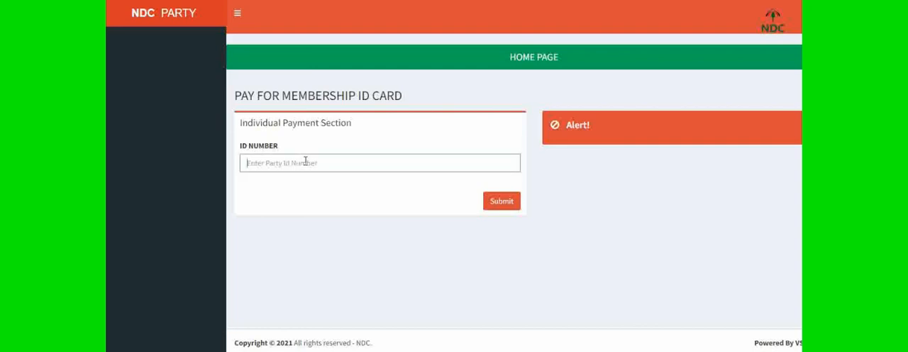
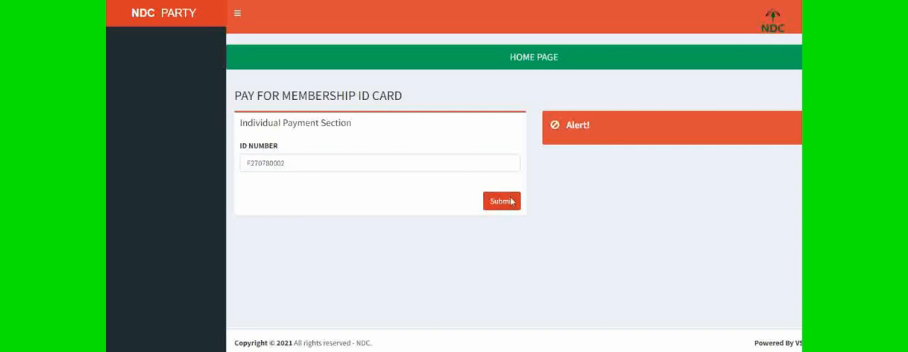
{"action": "left_click", "coordinate": [501, 201]}
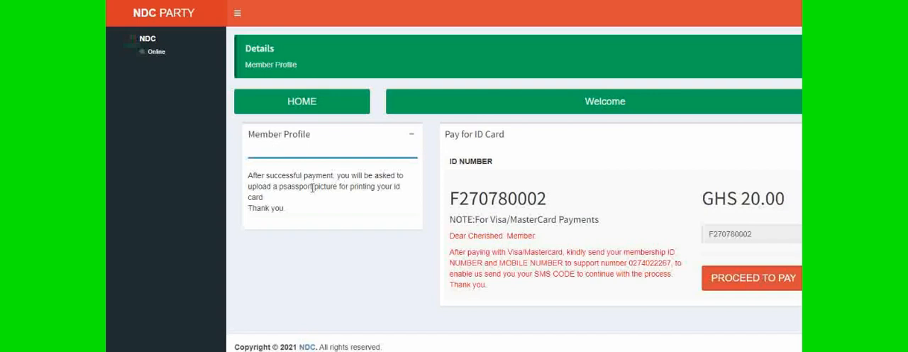
{"action": "mouse_move", "coordinate": [310, 199]}
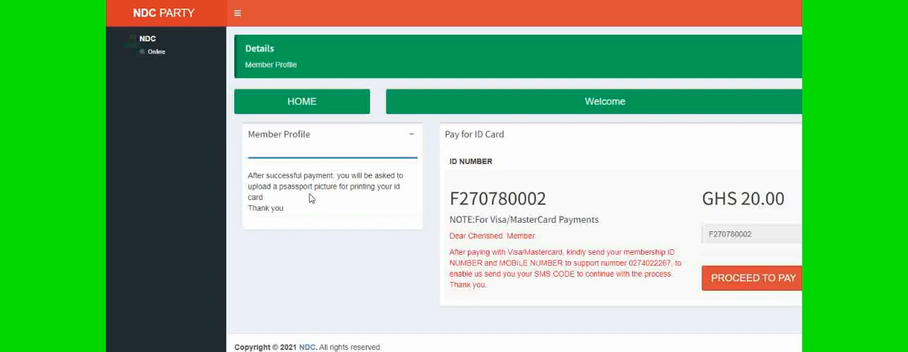
{"action": "mouse_move", "coordinate": [439, 183]}
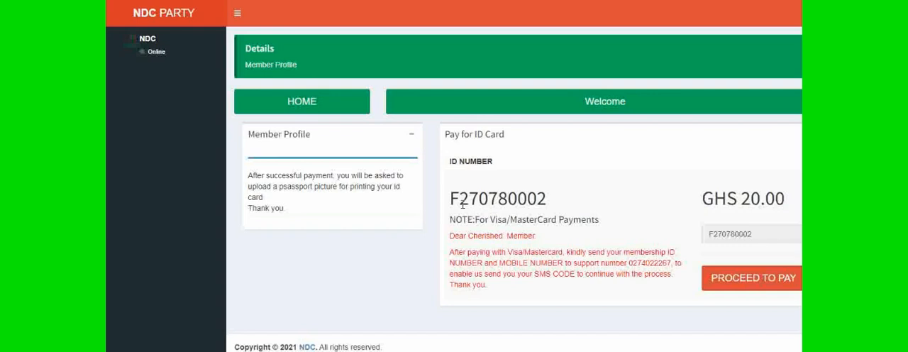
{"action": "mouse_move", "coordinate": [503, 204]}
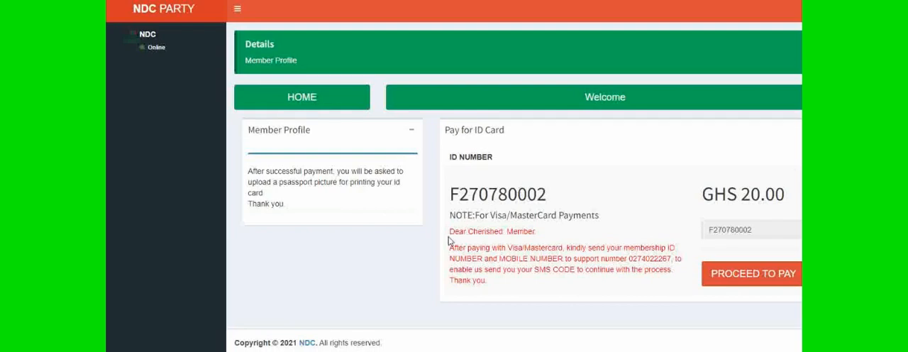
{"action": "mouse_move", "coordinate": [537, 237]}
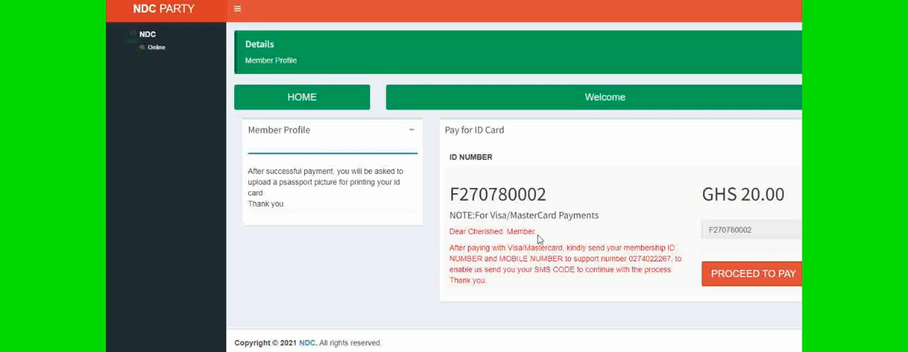
{"action": "mouse_move", "coordinate": [539, 246]}
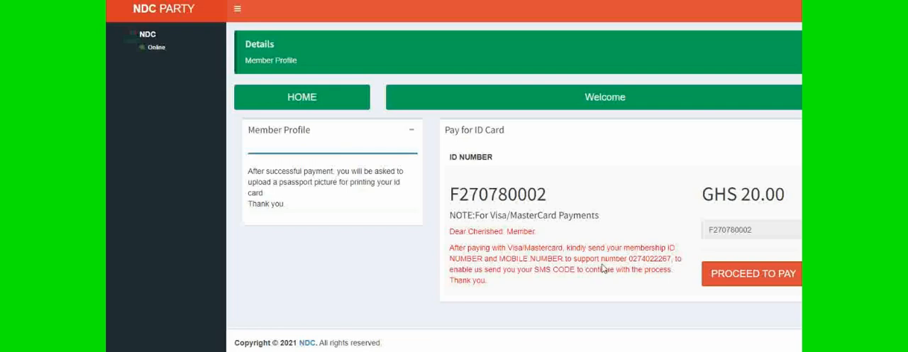
{"action": "mouse_move", "coordinate": [658, 317]}
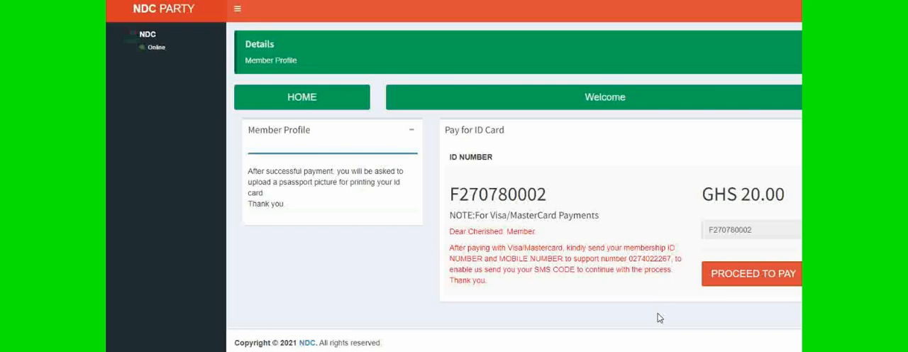
{"action": "mouse_move", "coordinate": [512, 295]}
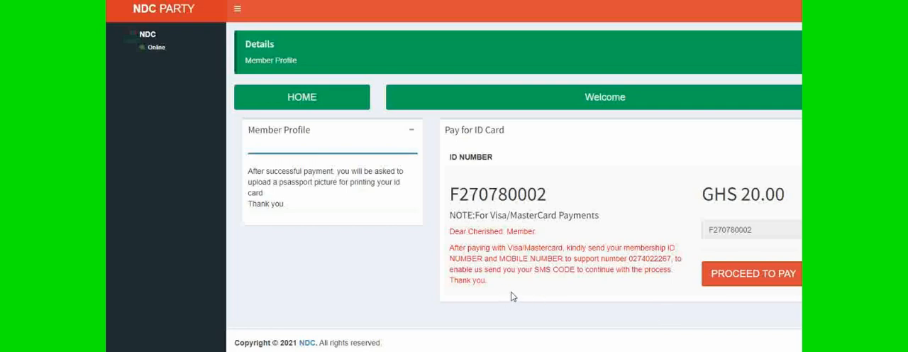
{"action": "mouse_move", "coordinate": [538, 282]}
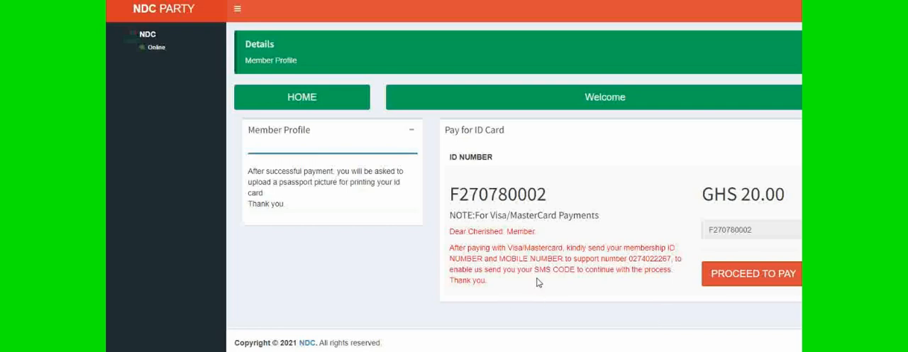
{"action": "mouse_move", "coordinate": [664, 269]}
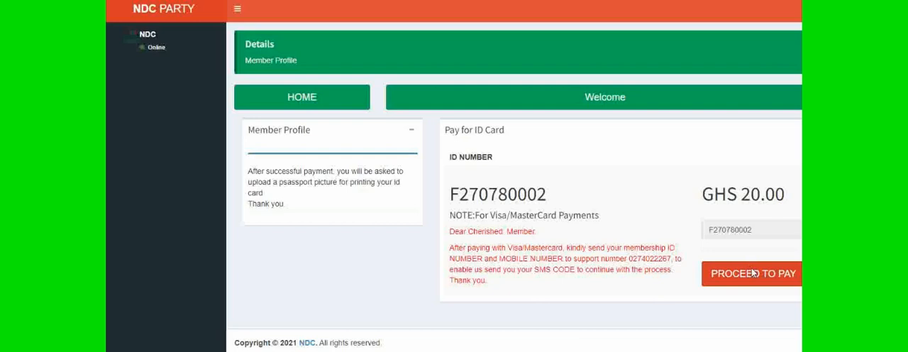
{"action": "left_click", "coordinate": [751, 274]}
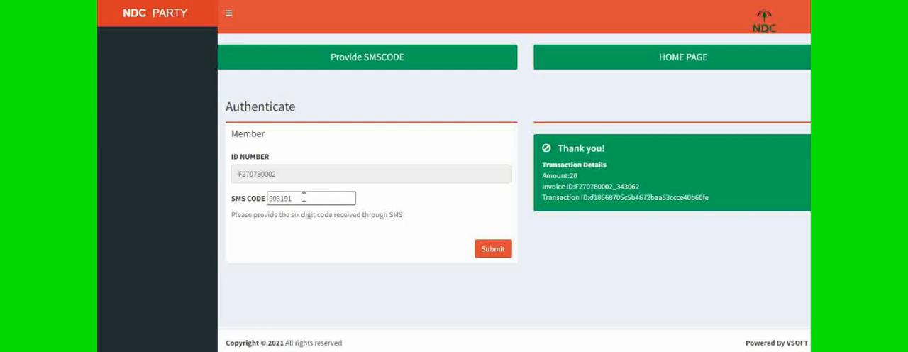
{"action": "mouse_move", "coordinate": [443, 243]}
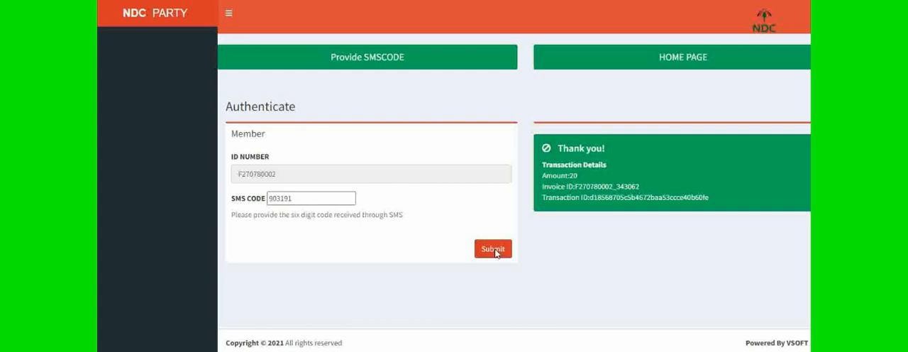
{"action": "left_click", "coordinate": [492, 248]}
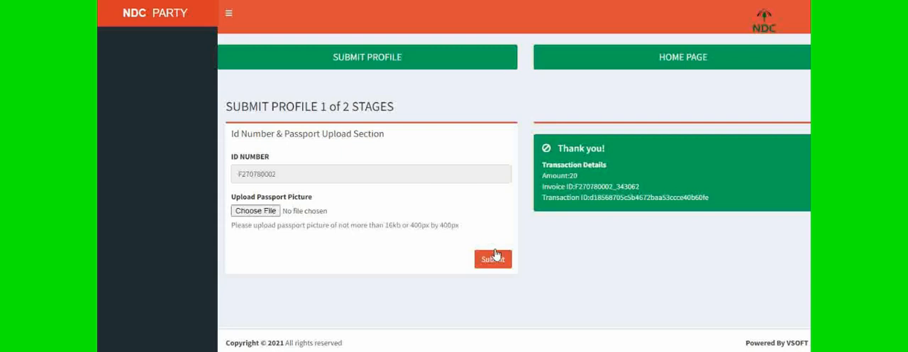
{"action": "mouse_move", "coordinate": [318, 197]}
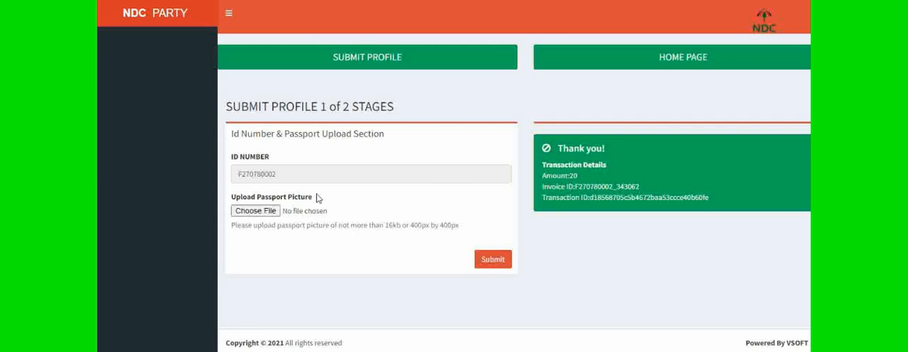
{"action": "mouse_move", "coordinate": [253, 138]}
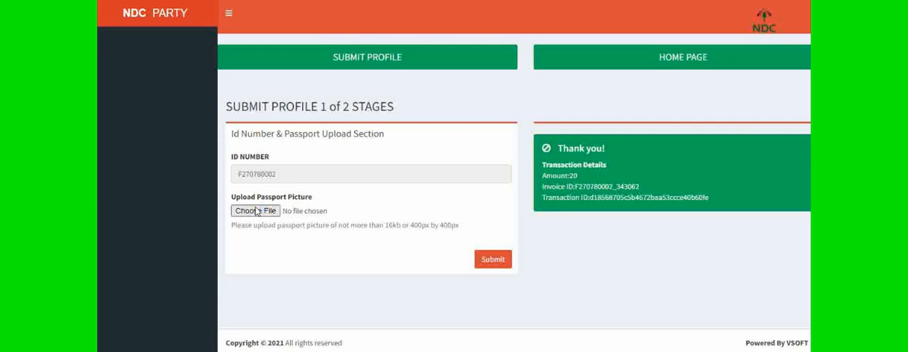
- Open the file picker from Choose File under Upload Passport Picture
{"action": "left_click", "coordinate": [255, 210]}
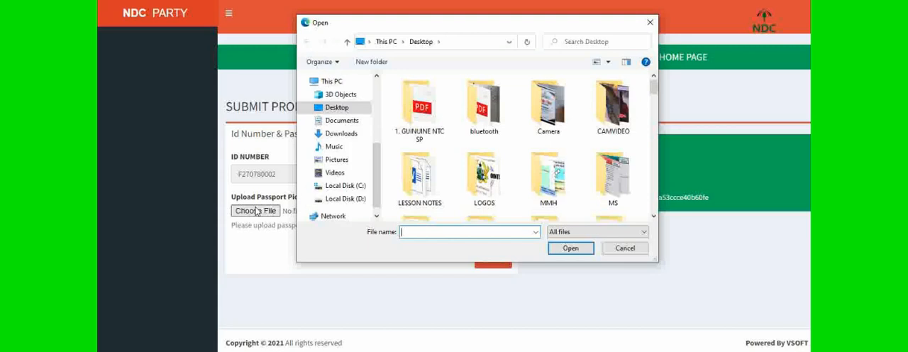
- Attach INSHA ALLAH PASSPORT.jpg, found by typing INSHA, as the passport picture
{"action": "type", "text": "INSHA"}
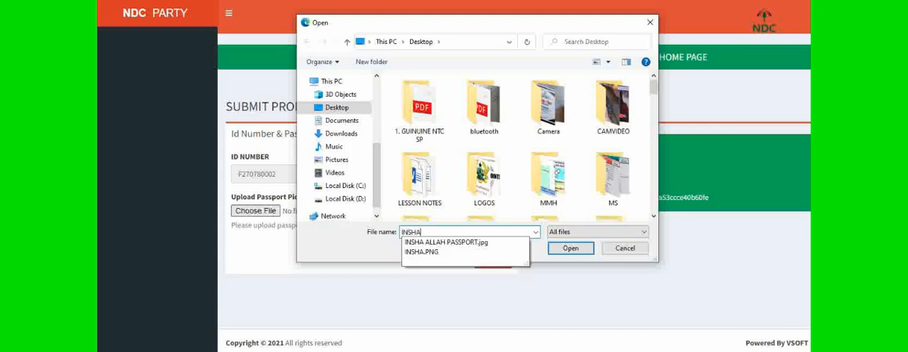
{"action": "left_click", "coordinate": [447, 242]}
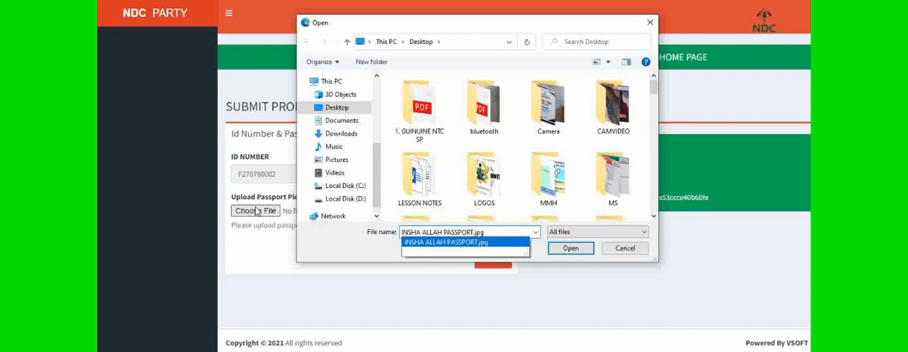
{"action": "left_click", "coordinate": [570, 248]}
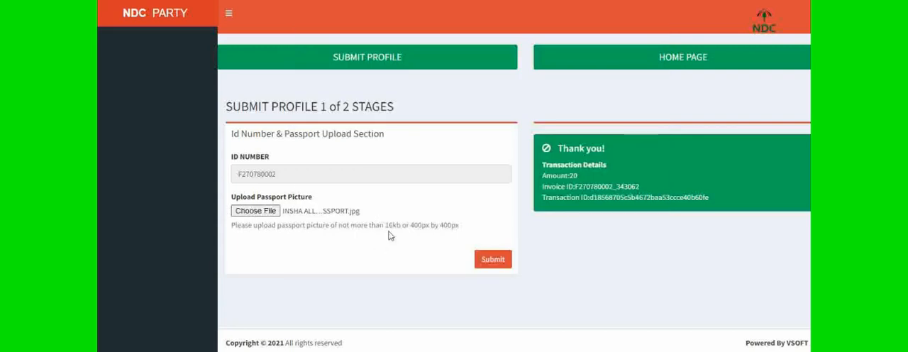
{"action": "mouse_move", "coordinate": [310, 235]}
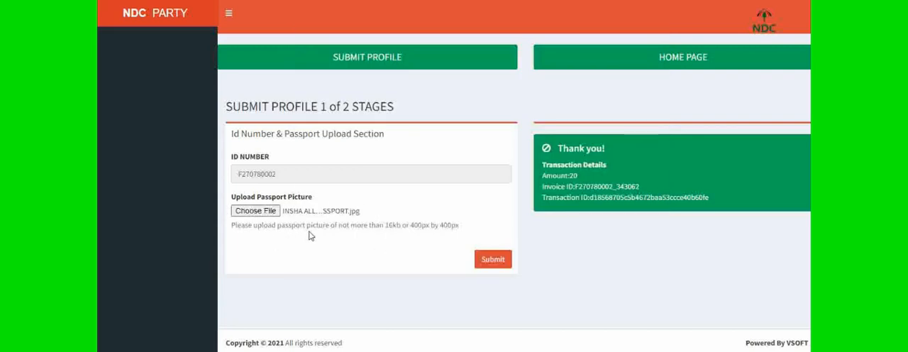
{"action": "mouse_move", "coordinate": [390, 242]}
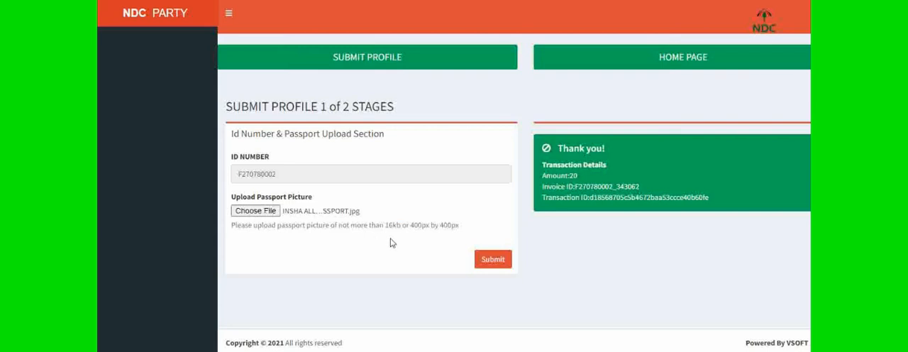
{"action": "mouse_move", "coordinate": [437, 237]}
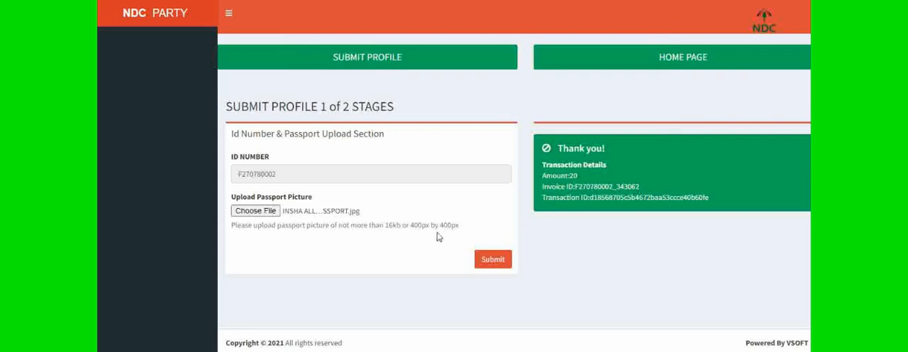
{"action": "mouse_move", "coordinate": [433, 236]}
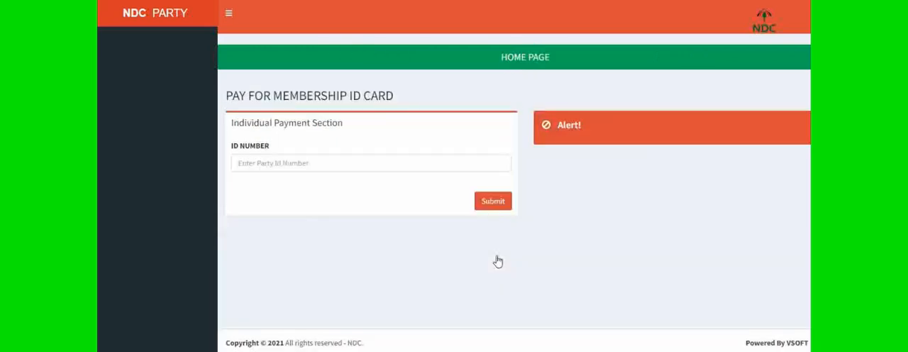
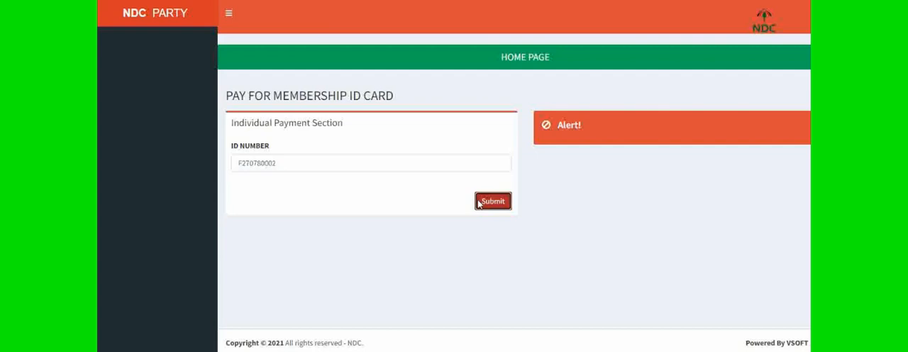
{"action": "left_click", "coordinate": [492, 200]}
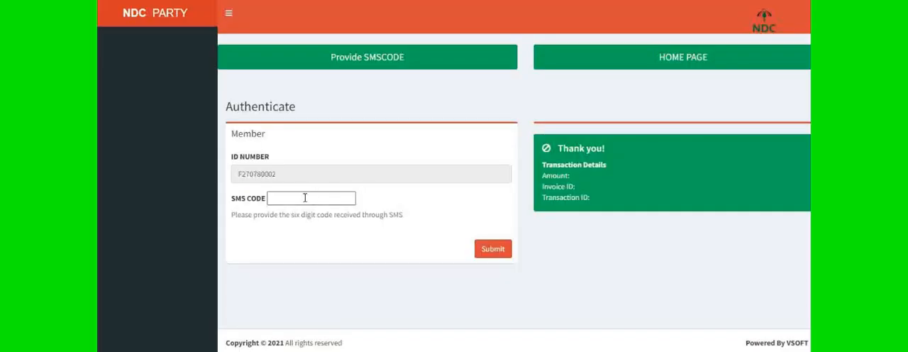
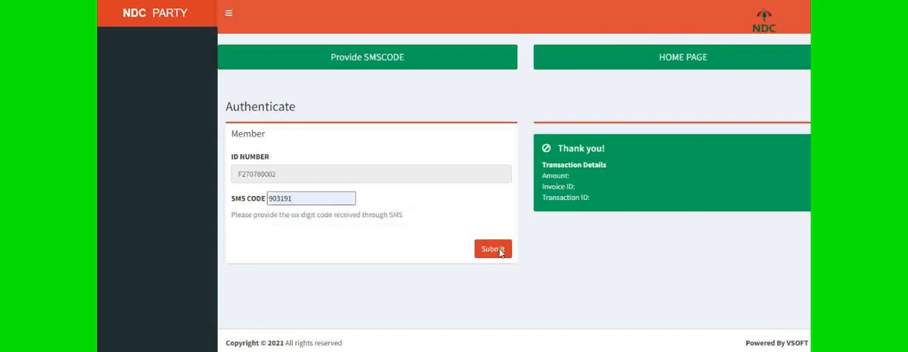
{"action": "left_click", "coordinate": [492, 248]}
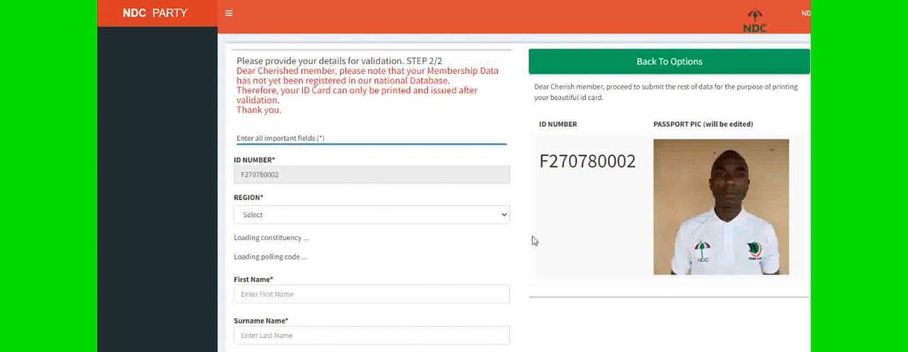
{"action": "mouse_move", "coordinate": [533, 240]}
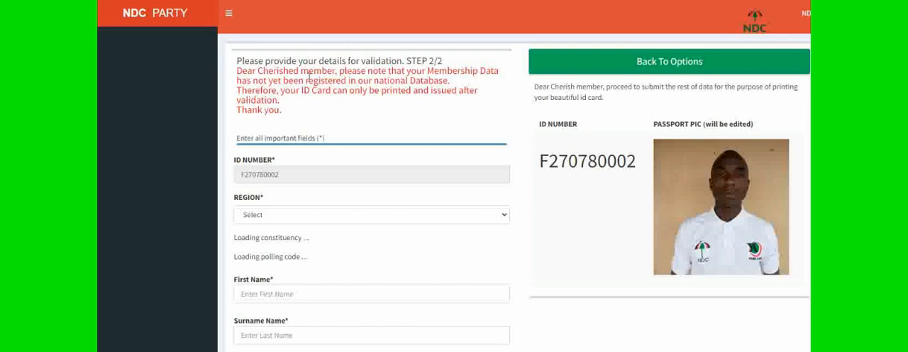
{"action": "mouse_move", "coordinate": [338, 104]}
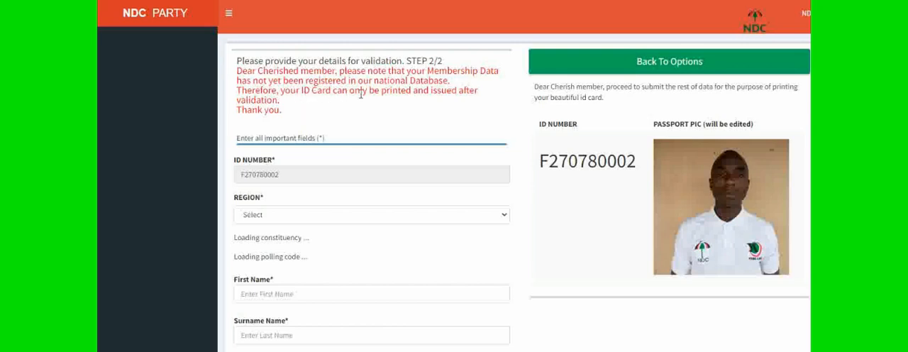
{"action": "mouse_move", "coordinate": [614, 92]}
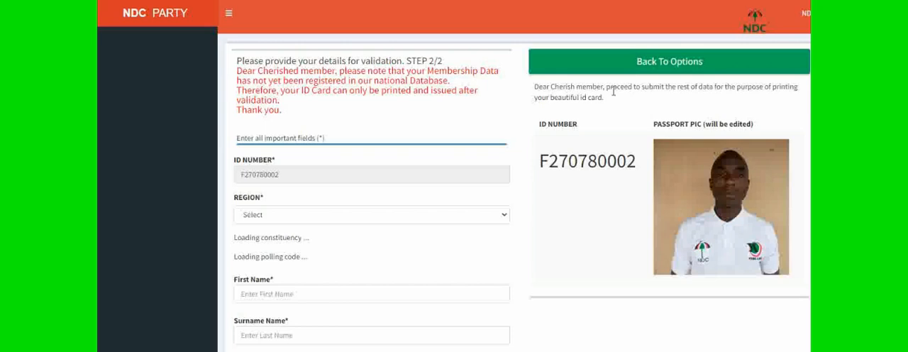
{"action": "mouse_move", "coordinate": [758, 97]}
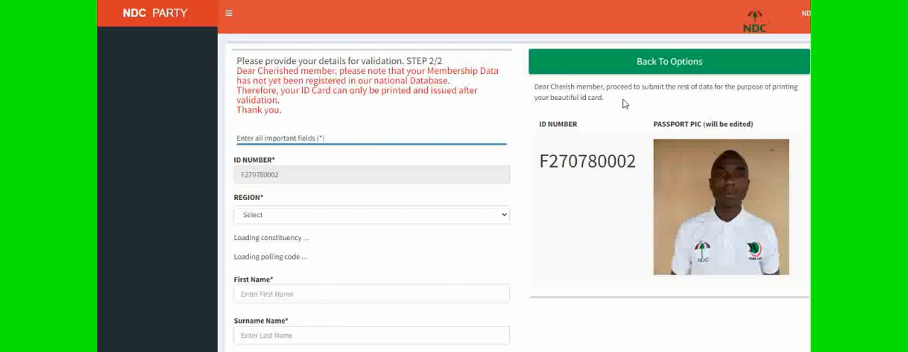
{"action": "mouse_move", "coordinate": [565, 109]}
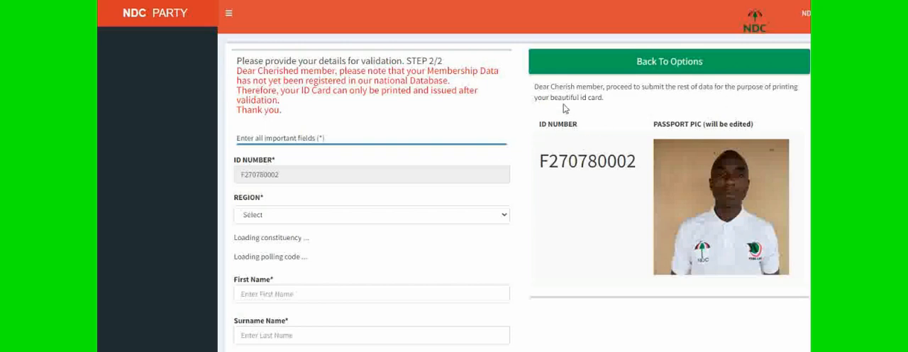
{"action": "mouse_move", "coordinate": [773, 124]}
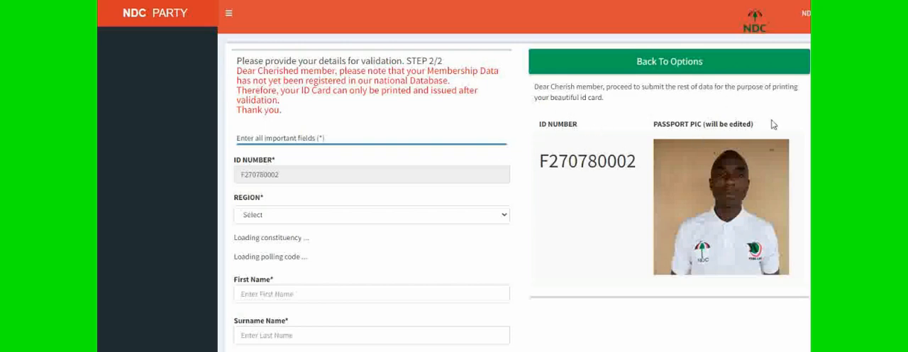
{"action": "mouse_move", "coordinate": [742, 134]}
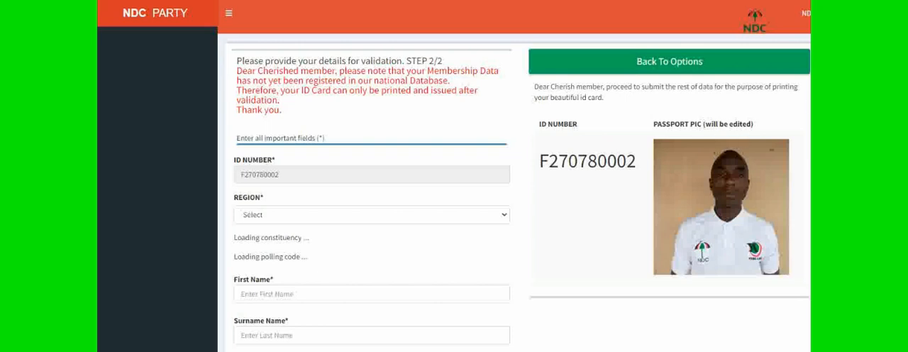
{"action": "mouse_move", "coordinate": [294, 215]}
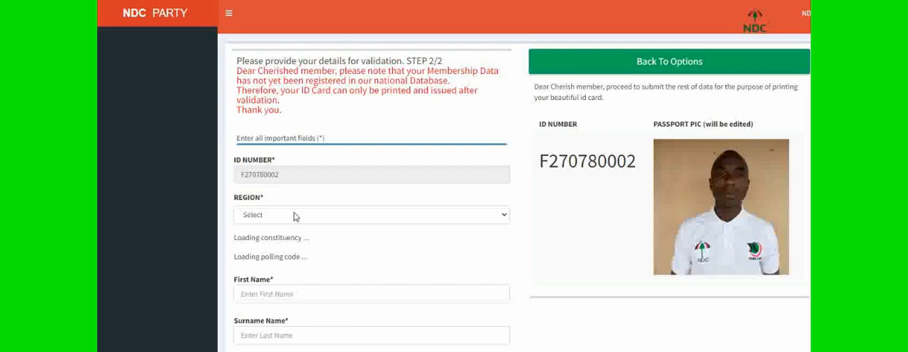
- Choose EASTERN as region and FANTEAKWA NORTH as constituency from the dropdowns
{"action": "left_click", "coordinate": [370, 214]}
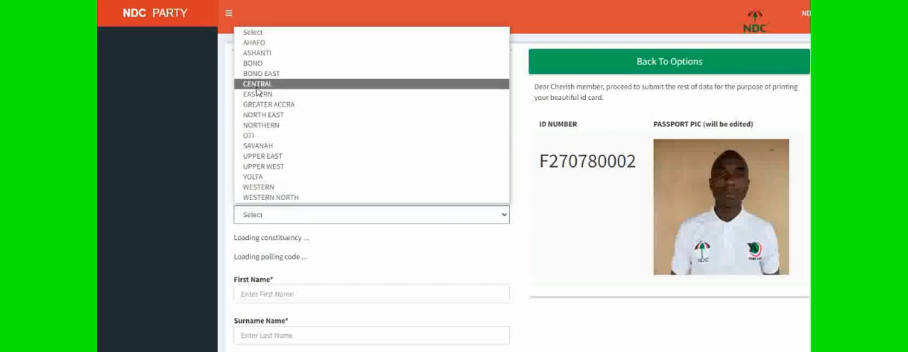
{"action": "left_click", "coordinate": [257, 94]}
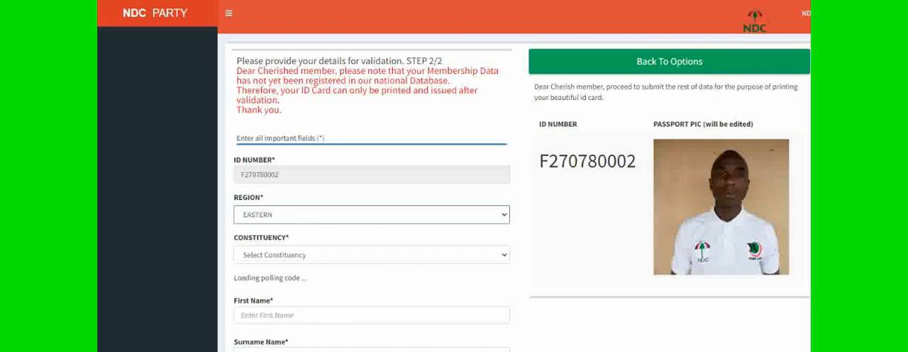
{"action": "scroll", "scroll_direction": "down", "scroll_amount": 3}
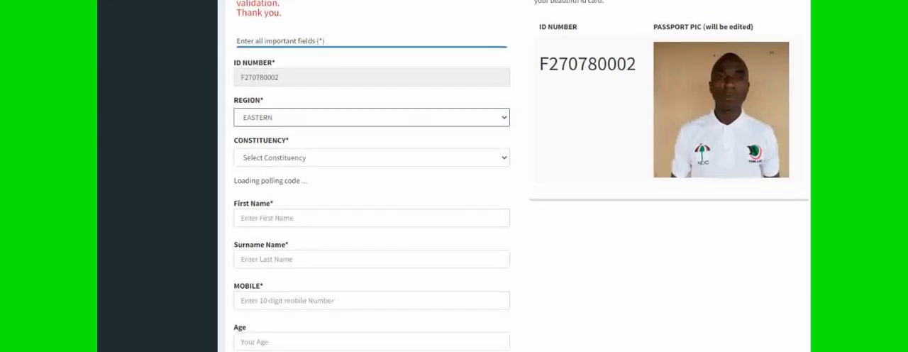
{"action": "left_click", "coordinate": [370, 156]}
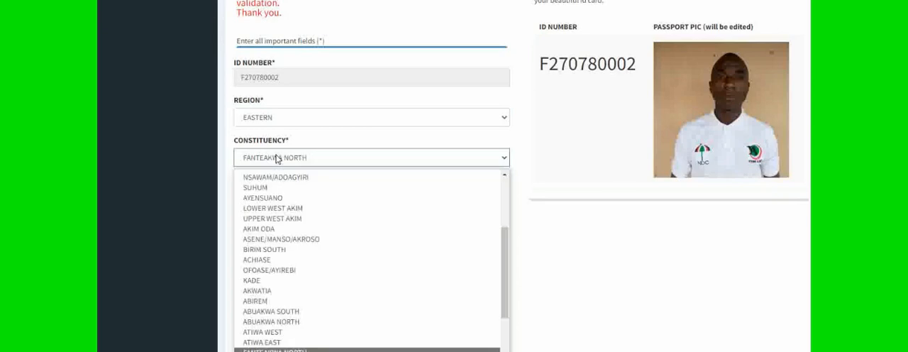
{"action": "mouse_move", "coordinate": [489, 282]}
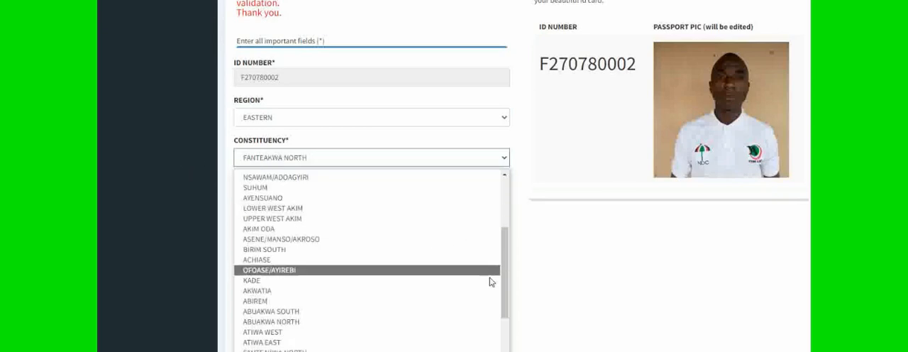
{"action": "scroll", "scroll_direction": "down", "scroll_amount": 3}
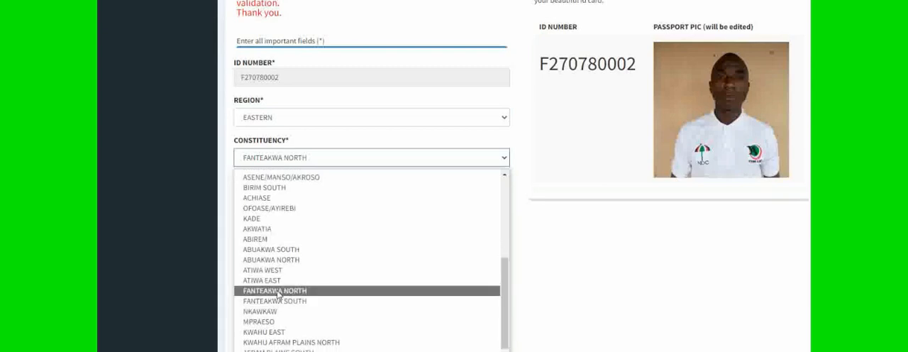
{"action": "left_click", "coordinate": [273, 290]}
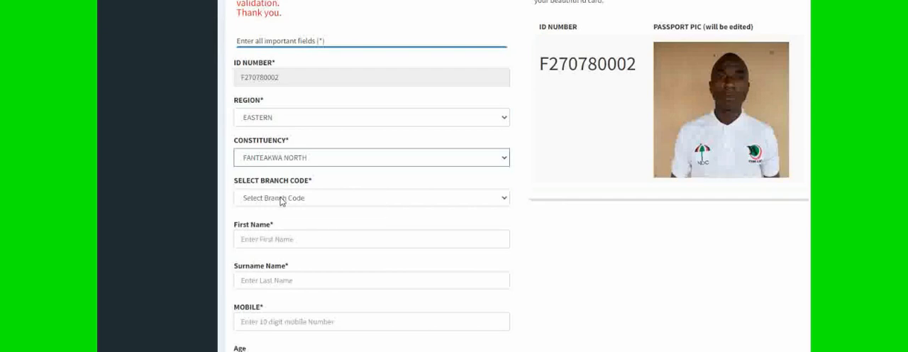
- Pick branch code F272101 | D/A PRIM SCH MIASO NO 1 from the list
{"action": "left_click", "coordinate": [371, 197]}
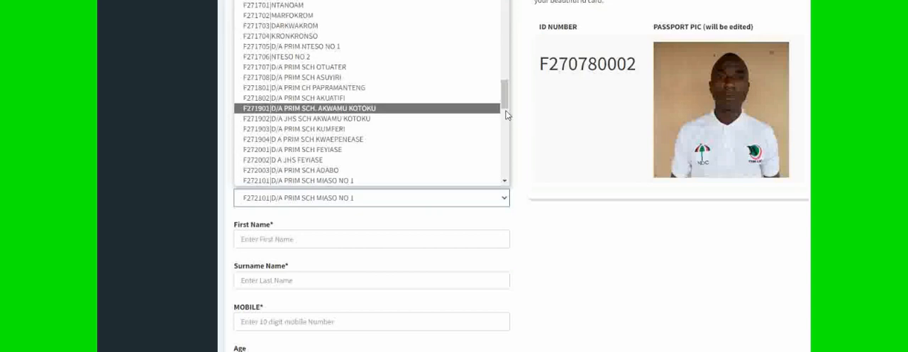
{"action": "scroll", "scroll_direction": "up", "scroll_amount": 3}
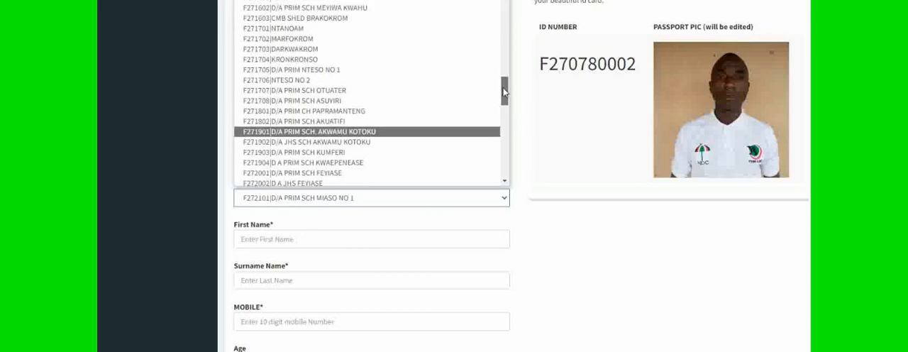
{"action": "scroll", "scroll_direction": "down", "scroll_amount": 3}
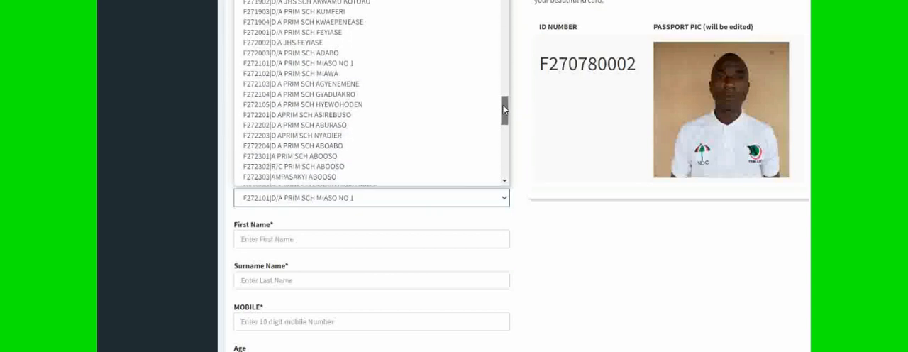
{"action": "scroll", "scroll_direction": "down", "scroll_amount": 3}
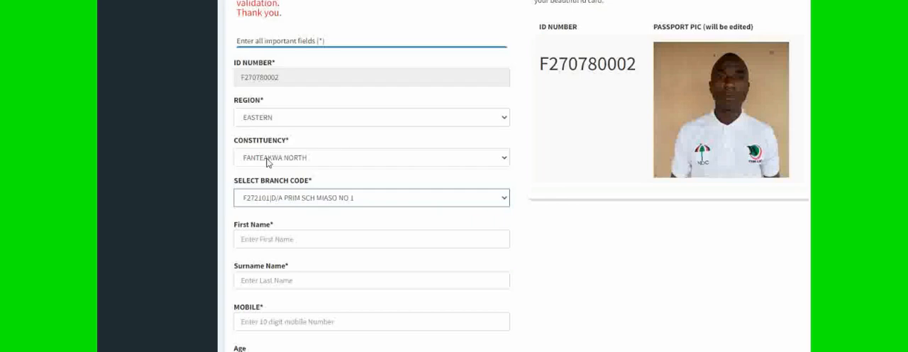
{"action": "mouse_move", "coordinate": [268, 170]}
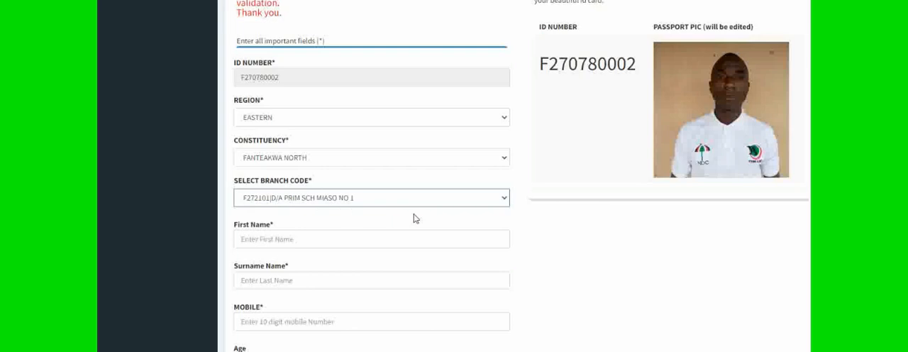
{"action": "mouse_move", "coordinate": [415, 218]}
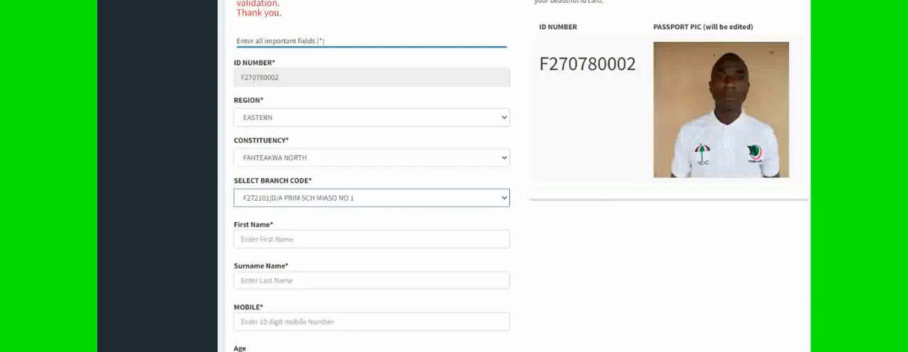
{"action": "scroll", "scroll_direction": "down", "scroll_amount": 3}
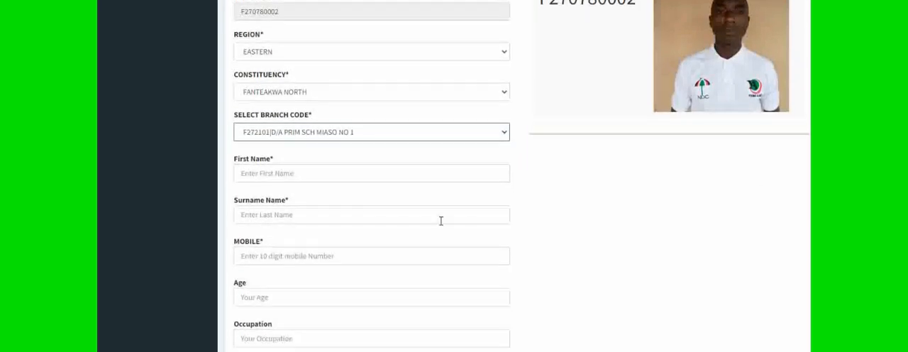
{"action": "left_click", "coordinate": [370, 173]}
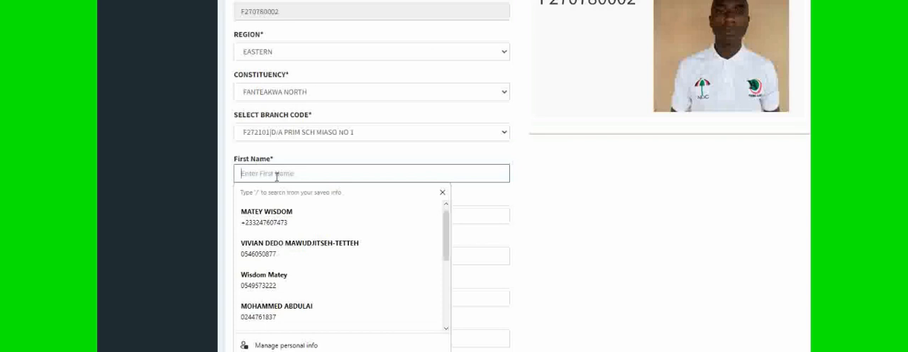
- Enter the first name MOHAMMED and move to the Surname field
{"action": "type", "text": "M"}
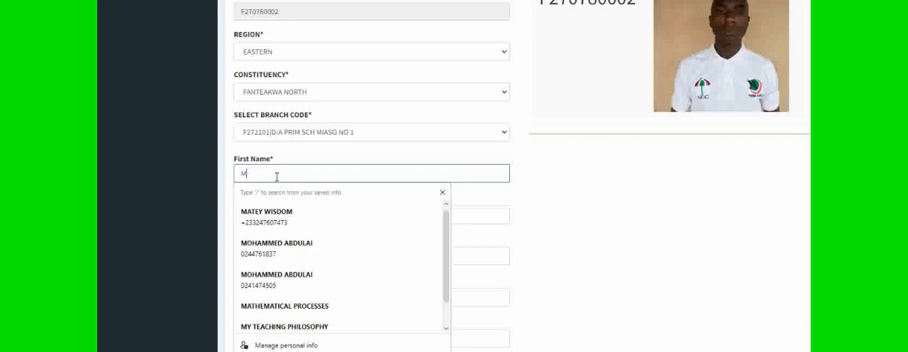
{"action": "type", "text": "OHAMMED"}
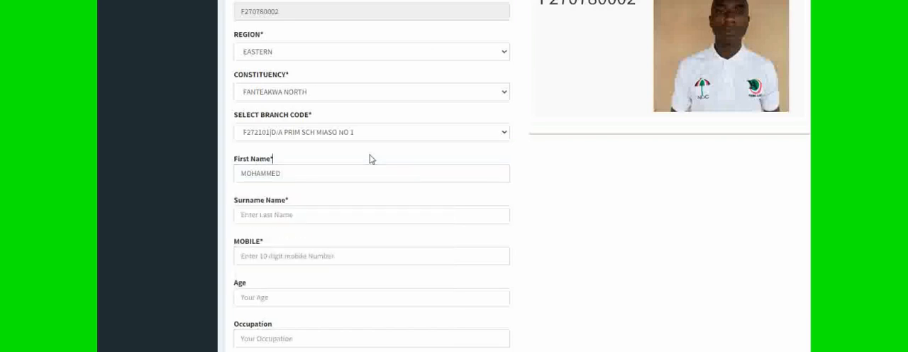
{"action": "left_click", "coordinate": [370, 214]}
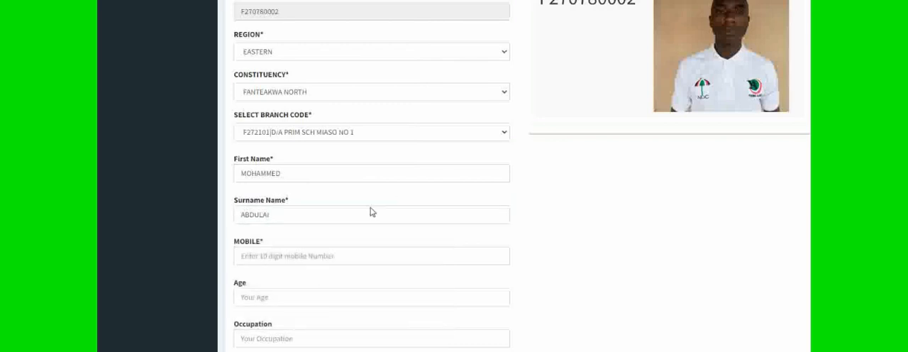
- Enter the member's mobile number starting 02441, dismissing the saved-info suggestions
{"action": "left_click", "coordinate": [371, 256]}
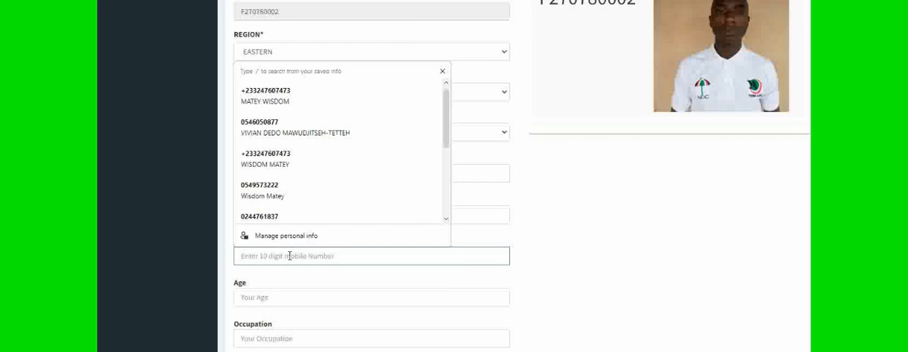
{"action": "left_click", "coordinate": [442, 70]}
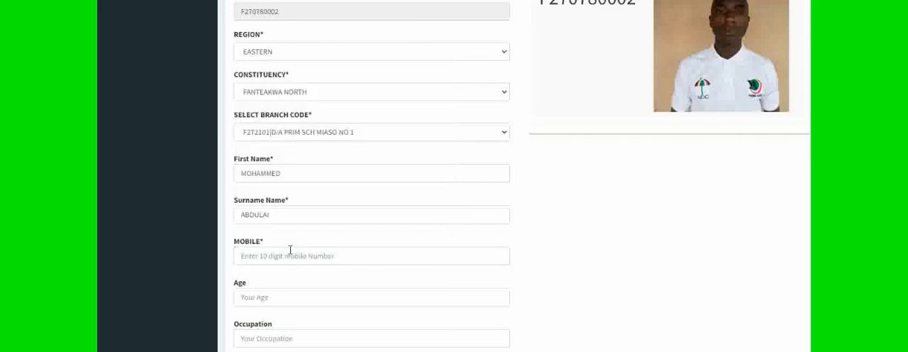
{"action": "left_click", "coordinate": [371, 256]}
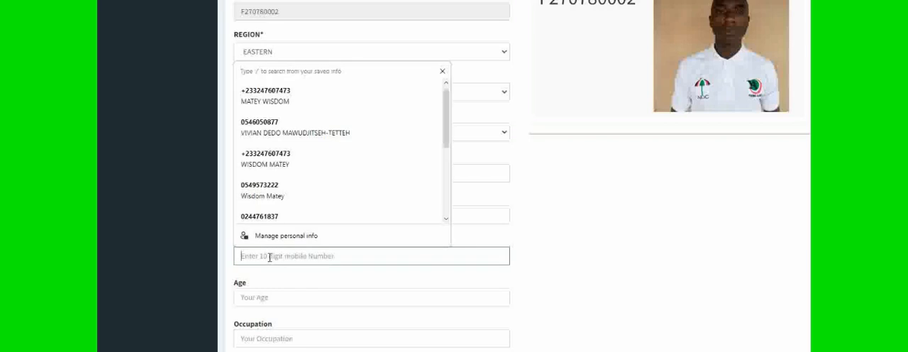
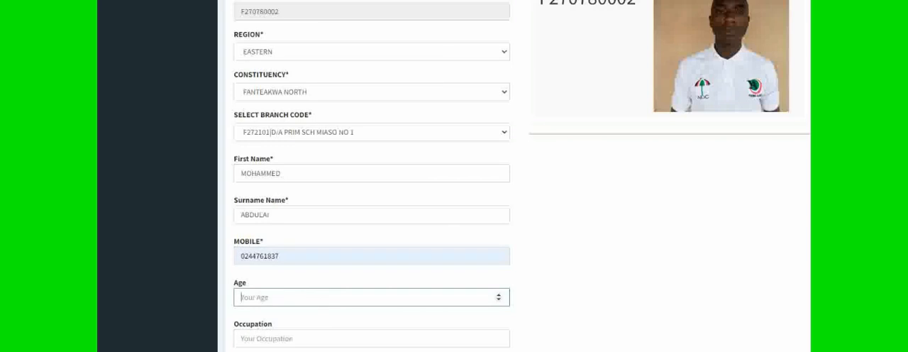
{"action": "scroll", "scroll_direction": "down", "scroll_amount": 3}
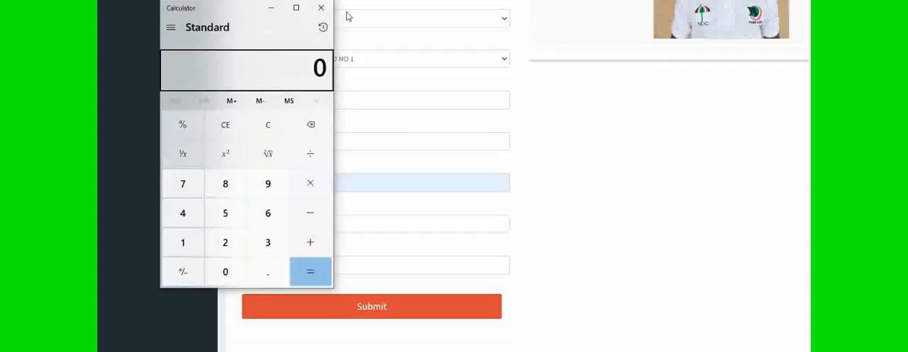
- Calculate the member's age as 2022 − 1977 = 45 in Calculator, then close it
{"action": "left_click_drag", "start_coordinate": [246, 8], "coordinate": [366, 39]}
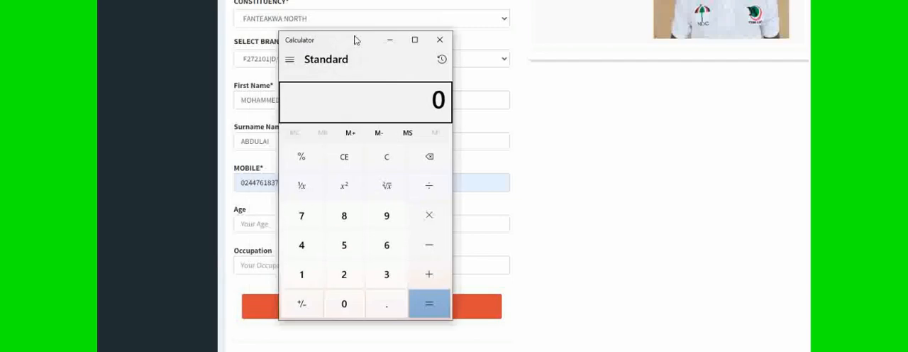
{"action": "left_click_drag", "start_coordinate": [340, 40], "coordinate": [368, 40]}
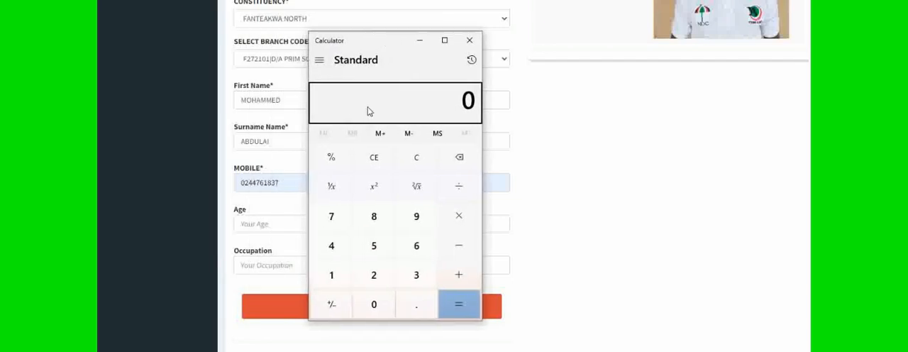
{"action": "left_click", "coordinate": [374, 274]}
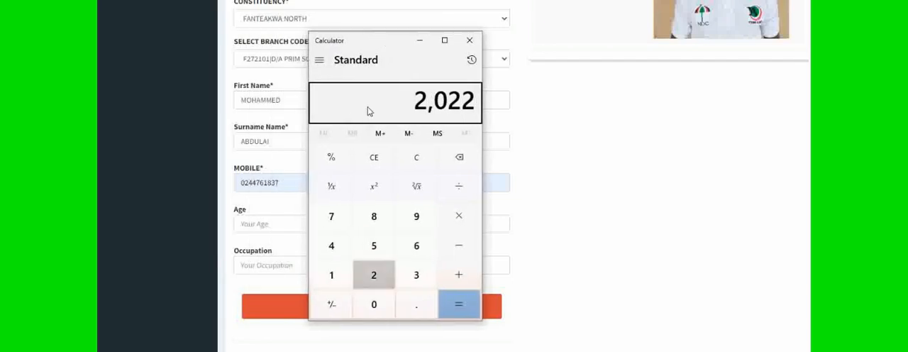
{"action": "left_click", "coordinate": [331, 275]}
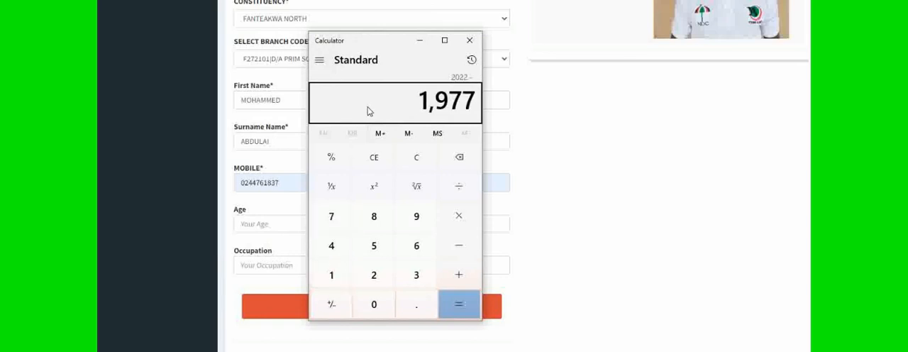
{"action": "left_click", "coordinate": [458, 303]}
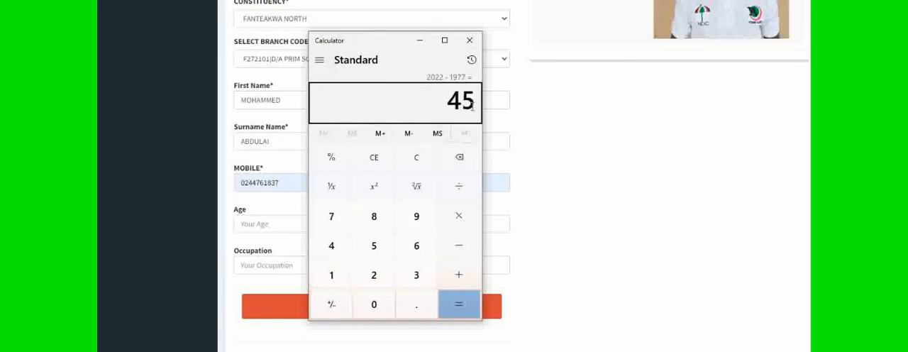
{"action": "left_click", "coordinate": [469, 40]}
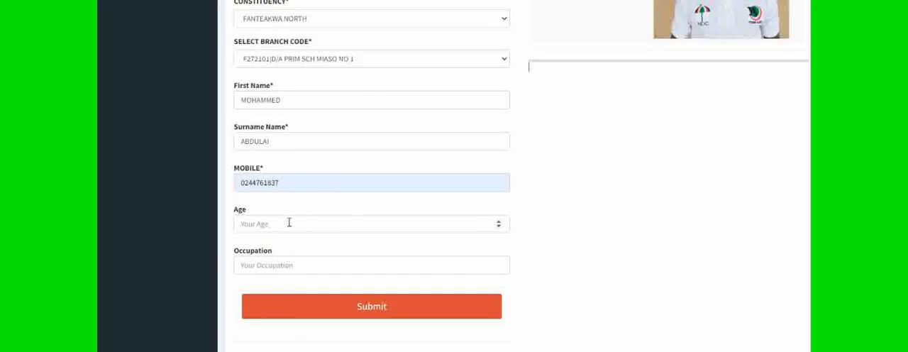
- Enter age 45 and occupation FARMING, then submit the registration
{"action": "type", "text": "45"}
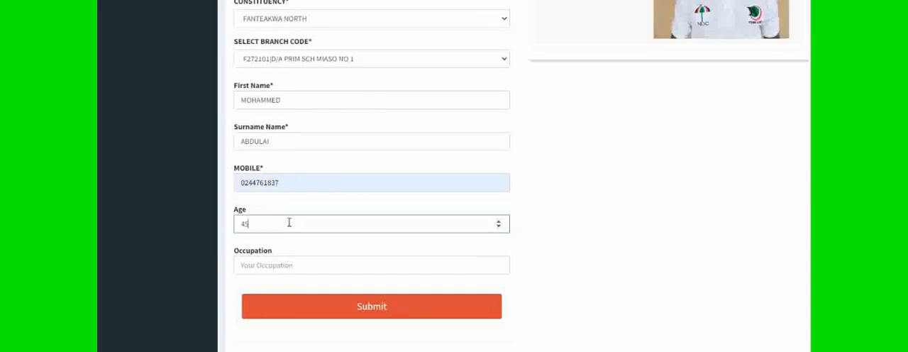
{"action": "left_click", "coordinate": [371, 264]}
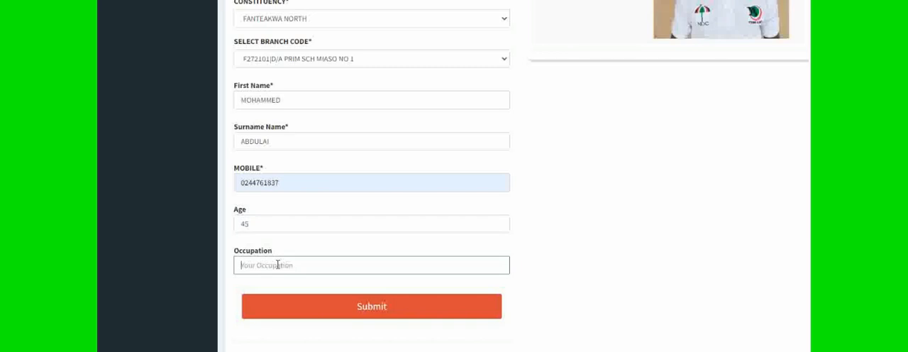
{"action": "type", "text": "FAR"}
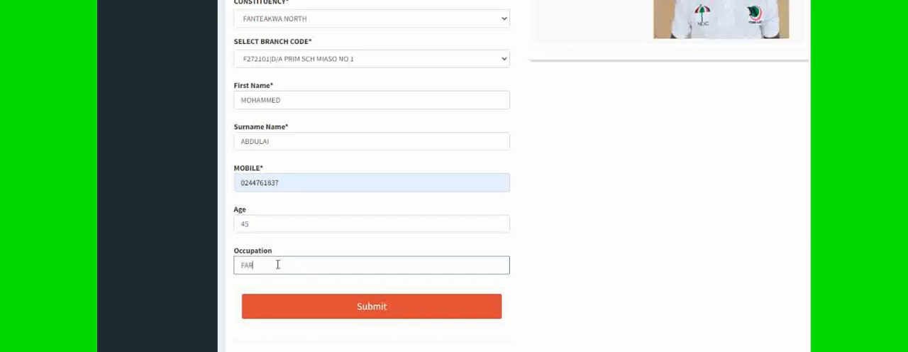
{"action": "type", "text": "MING"}
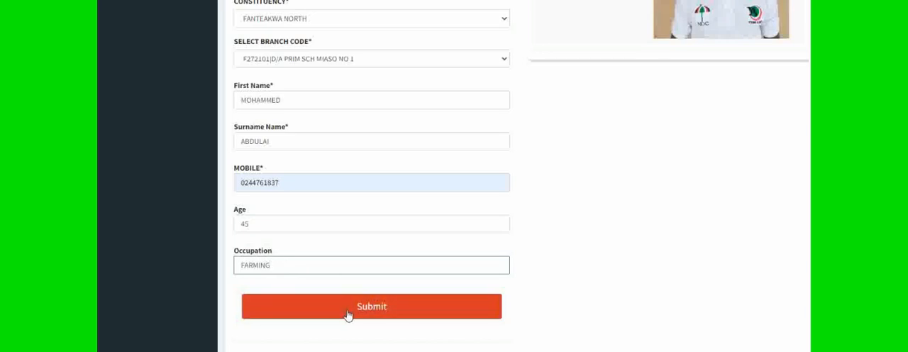
{"action": "left_click", "coordinate": [371, 306]}
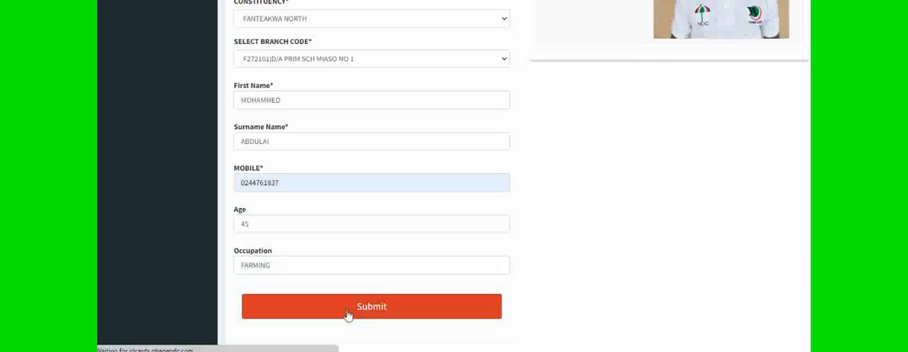
{"action": "left_click", "coordinate": [371, 306]}
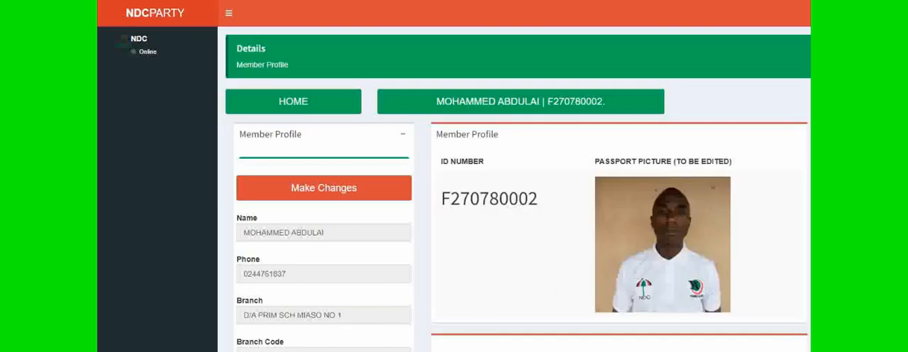
{"action": "scroll", "scroll_direction": "down", "scroll_amount": 3}
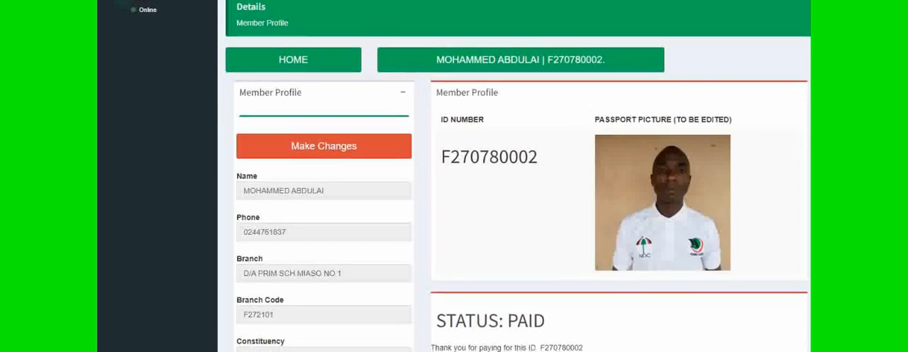
{"action": "scroll", "scroll_direction": "up", "scroll_amount": 3}
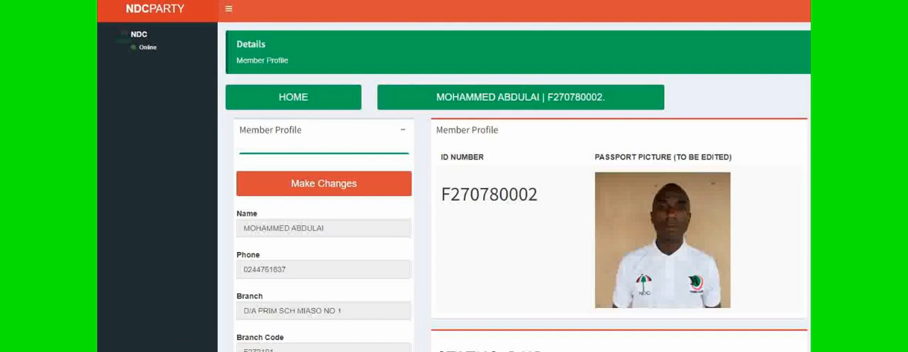
{"action": "scroll", "scroll_direction": "down", "scroll_amount": 3}
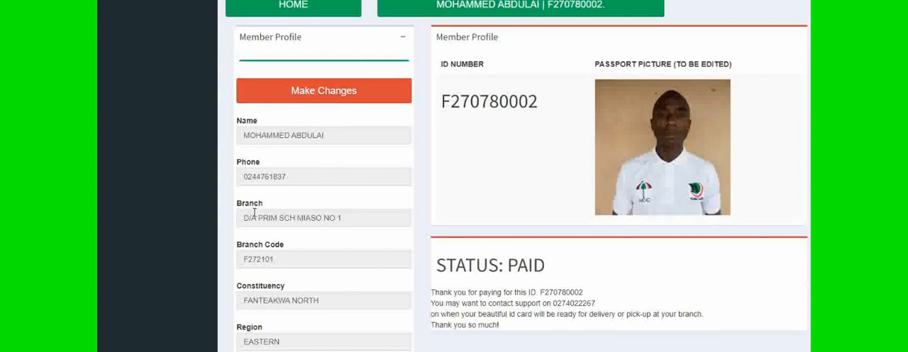
{"action": "mouse_move", "coordinate": [309, 248]}
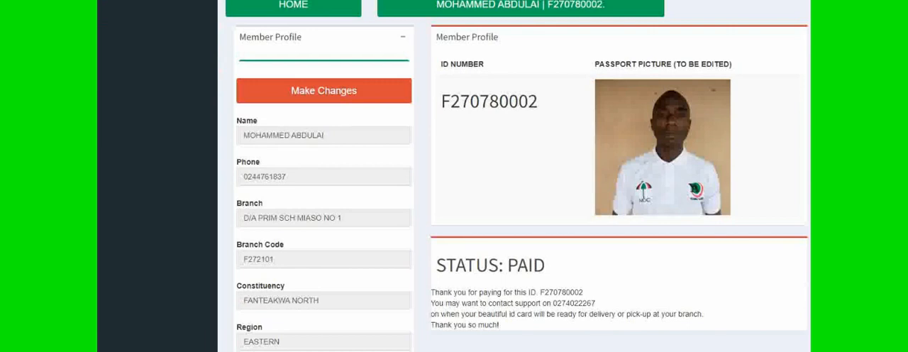
{"action": "scroll", "scroll_direction": "down", "scroll_amount": 3}
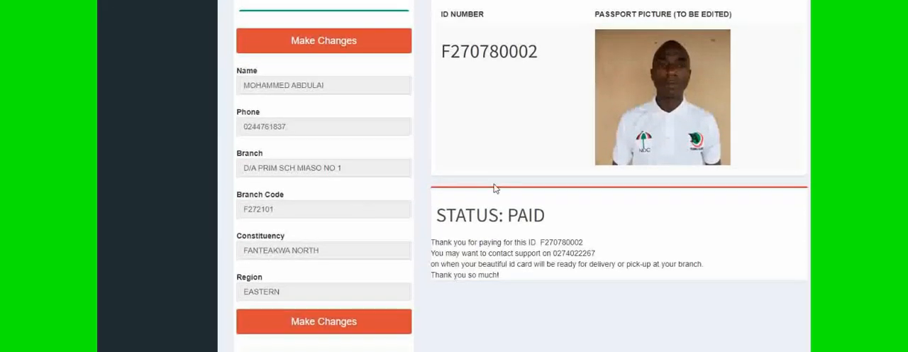
{"action": "mouse_move", "coordinate": [561, 215]}
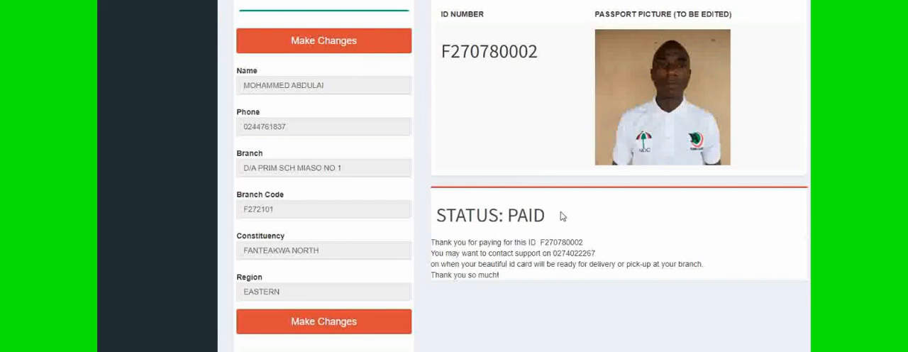
{"action": "mouse_move", "coordinate": [460, 250]}
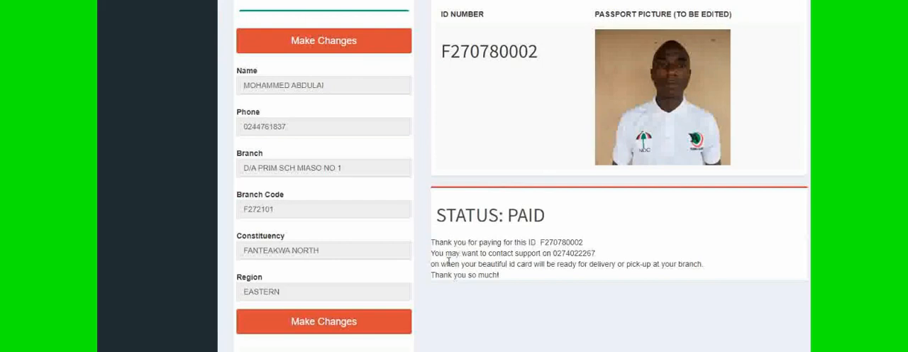
{"action": "mouse_move", "coordinate": [558, 253]}
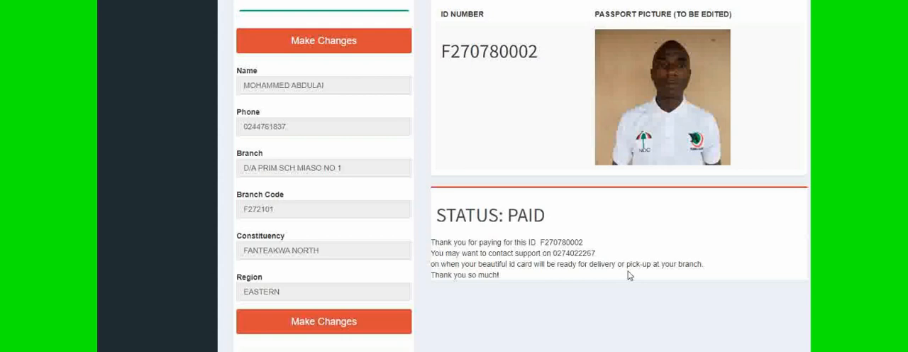
{"action": "mouse_move", "coordinate": [629, 276]}
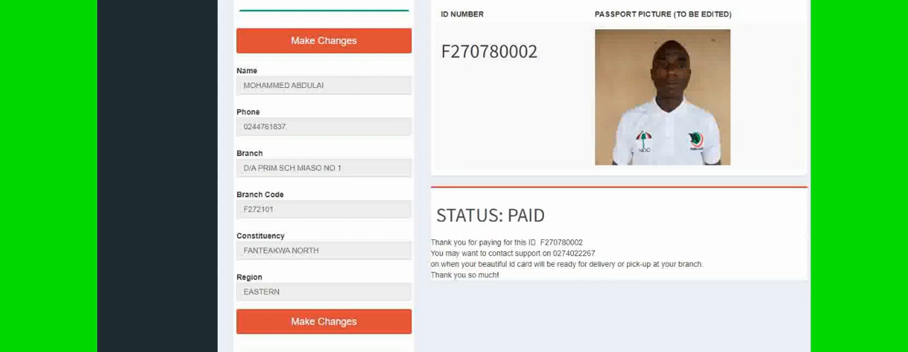